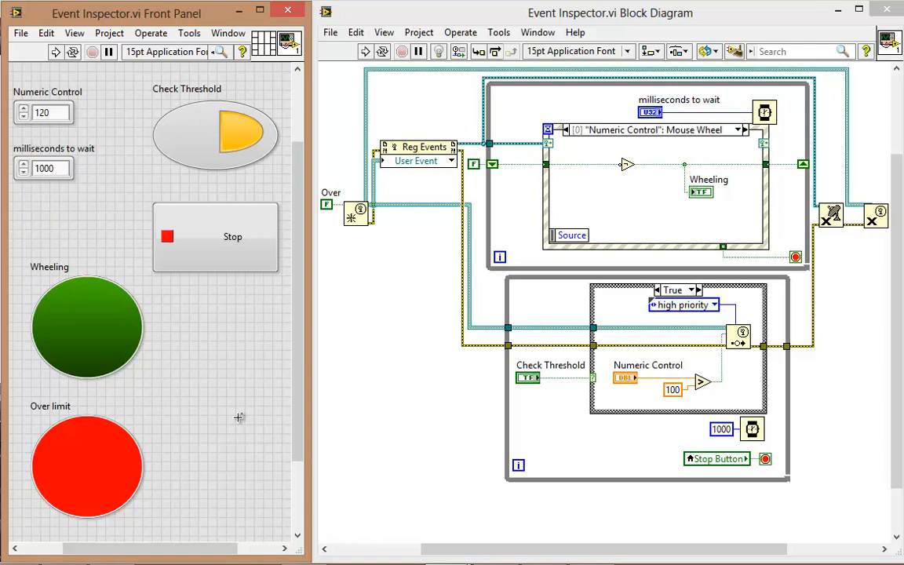
pyautogui.moveTo(248, 374)
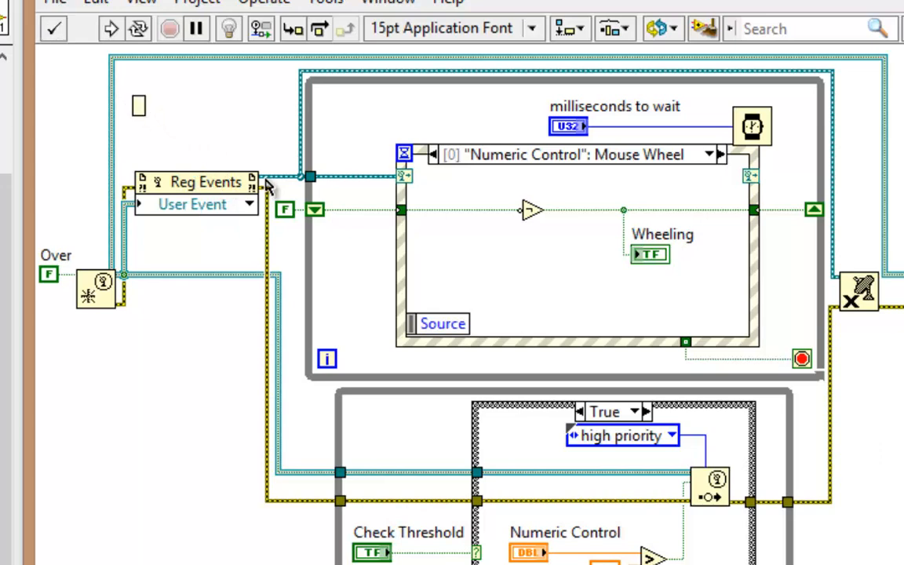
# Type 'register events' as the Reg Events node's comment.
pyautogui.write('register events')
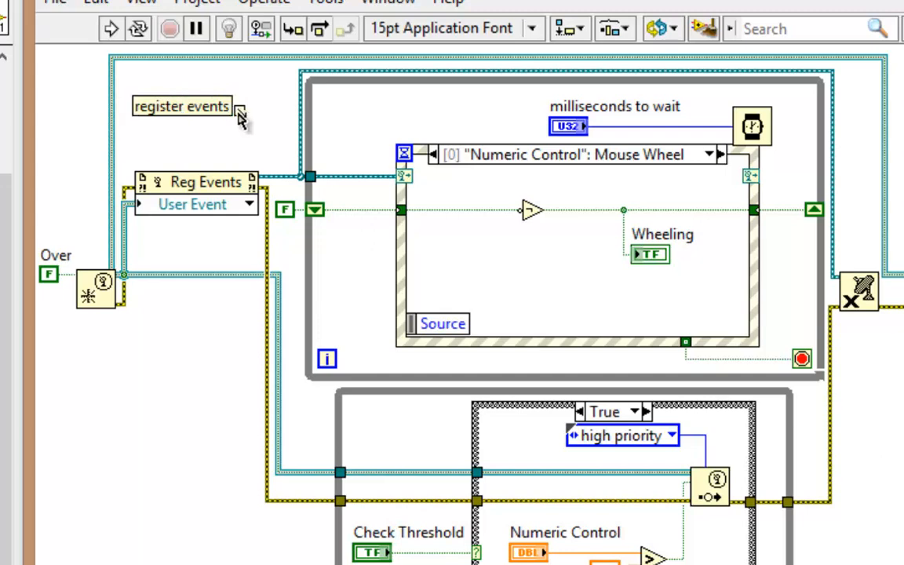
pyautogui.moveTo(241, 131)
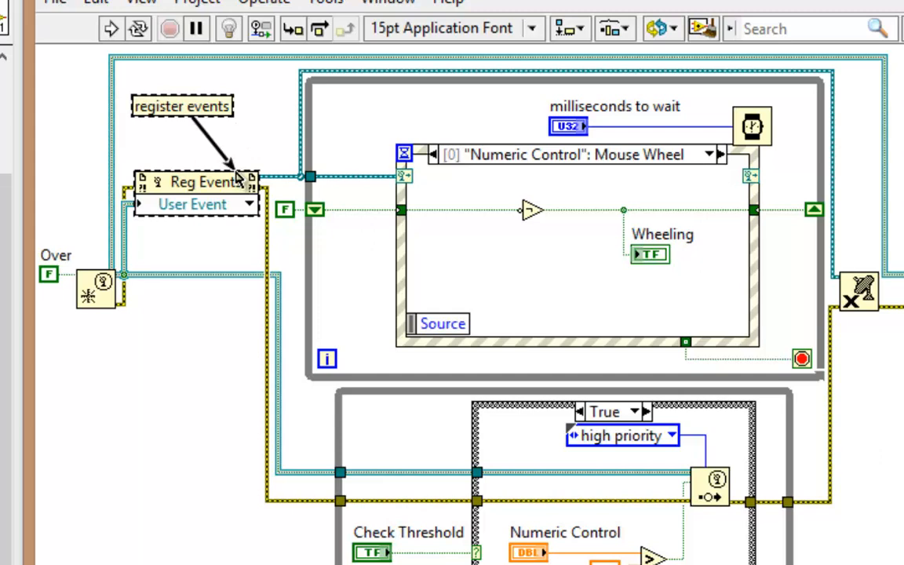
pyautogui.moveTo(254, 125)
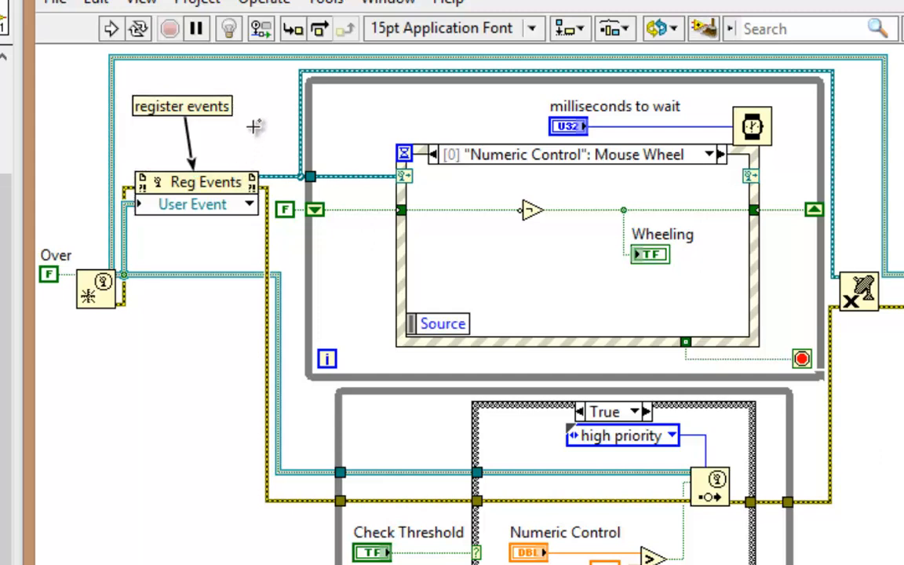
pyautogui.moveTo(181, 106); pyautogui.dragTo(158, 373)
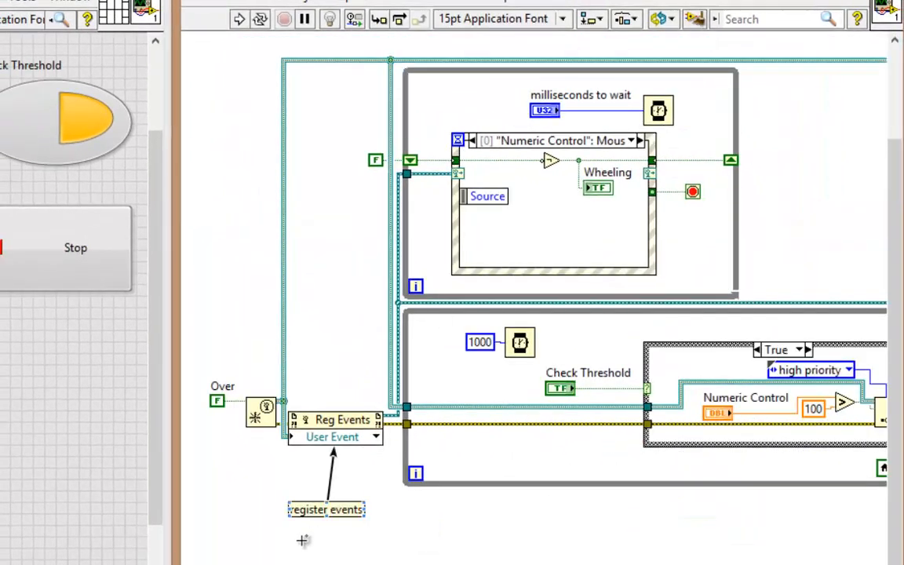
pyautogui.moveTo(394, 510)
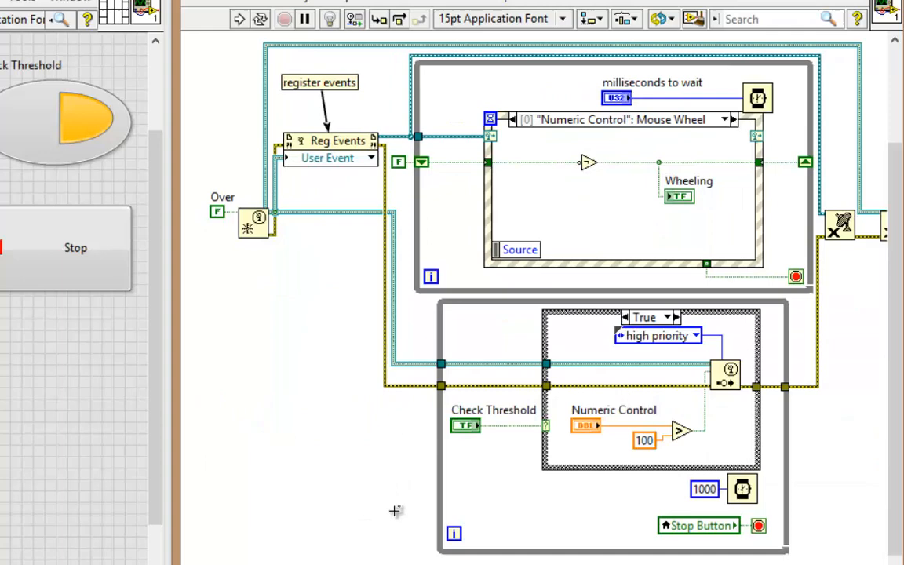
pyautogui.moveTo(370, 465)
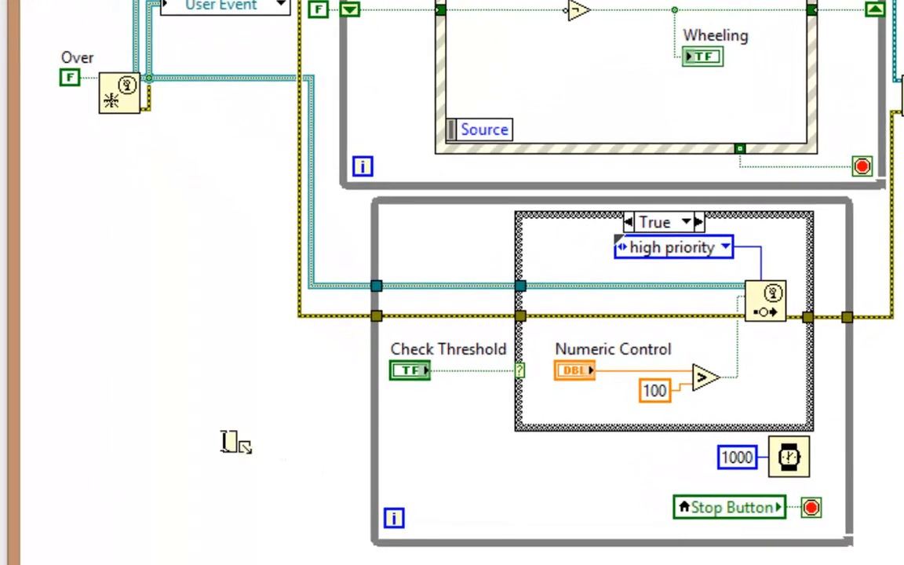
pyautogui.write('#fix_this t')
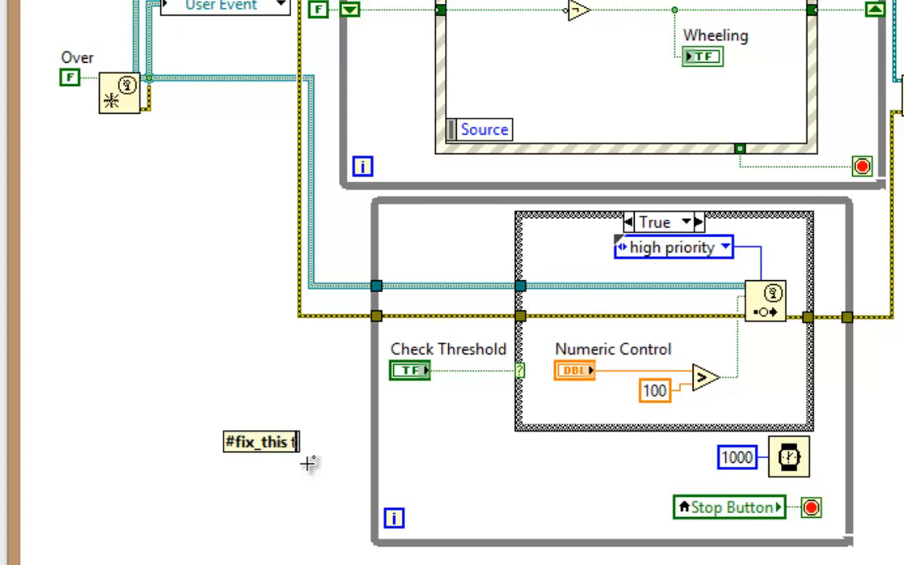
# Enter the comment text '#fix_this timing on 2nd loop' beside the lower loop.
pyautogui.write('iming on')
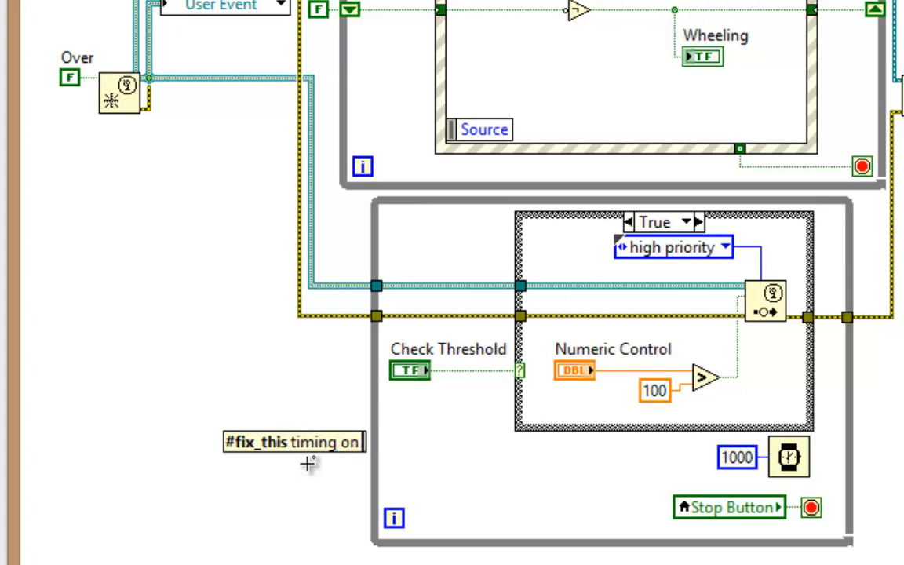
pyautogui.write('2nd loop')
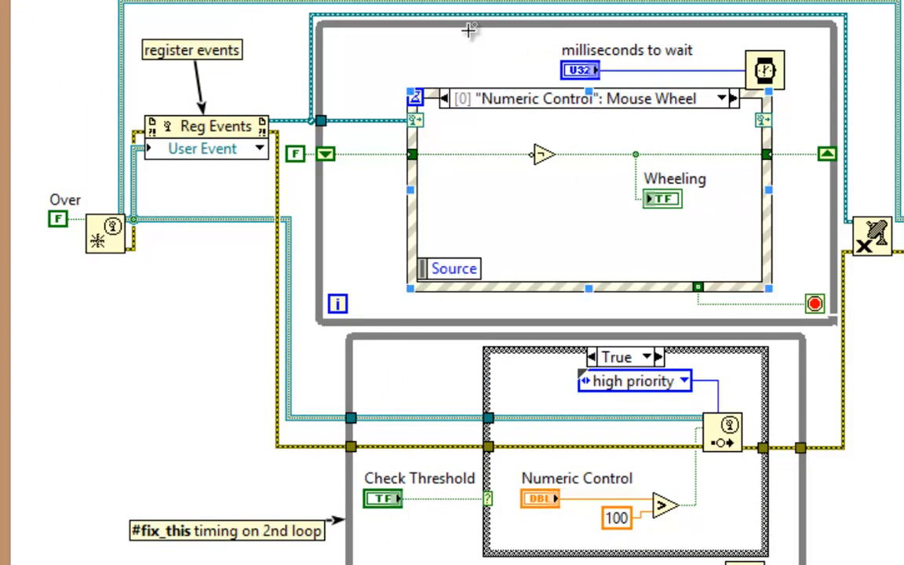
# Show the upper loop's subdiagram label and name it '#fix_this'.
pyautogui.rightClick(468, 30)
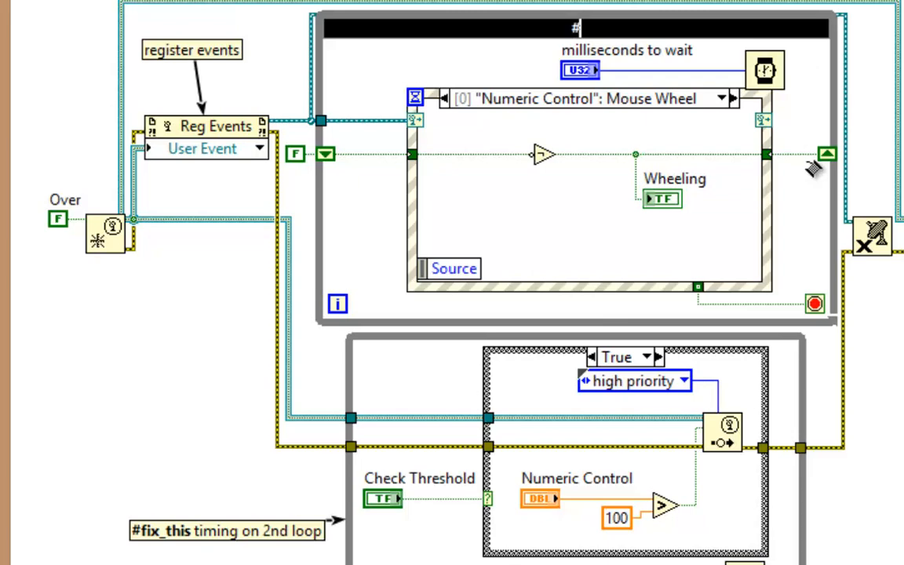
pyautogui.write('#fix_this')
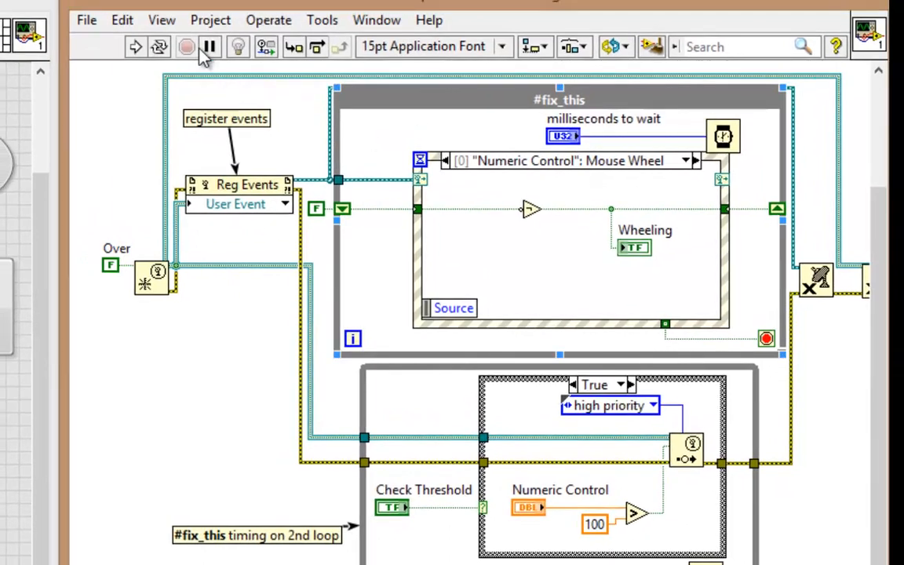
# Open Bookmark Manager from the View menu.
pyautogui.click(161, 20)
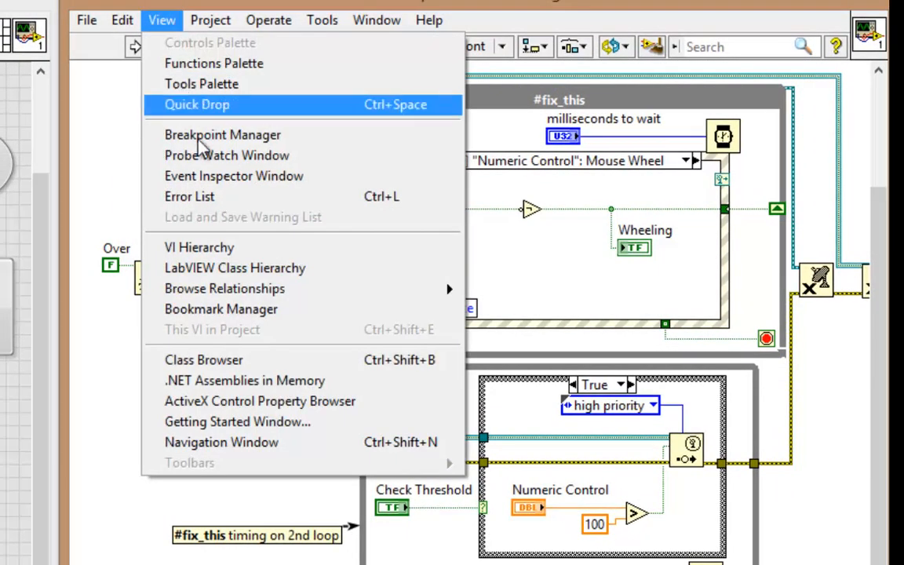
pyautogui.click(220, 309)
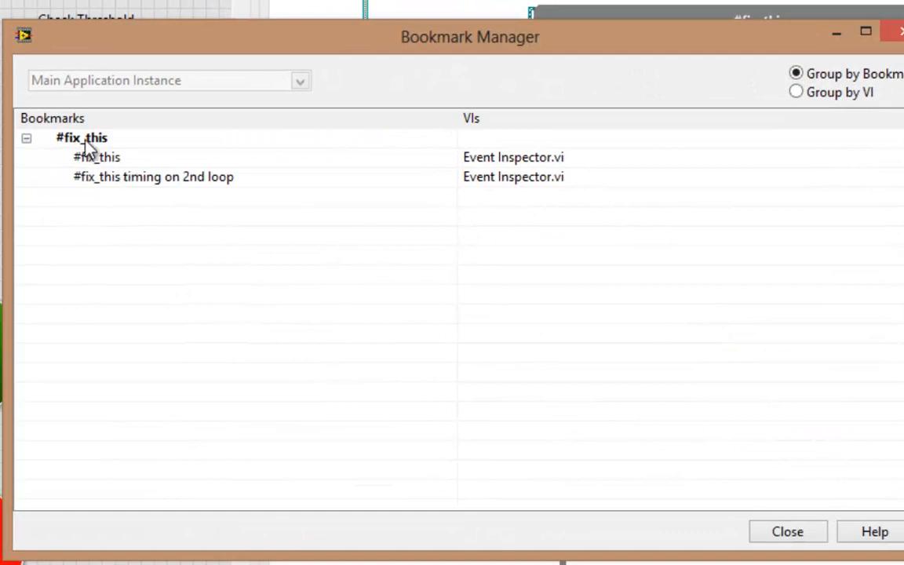
pyautogui.moveTo(105, 180)
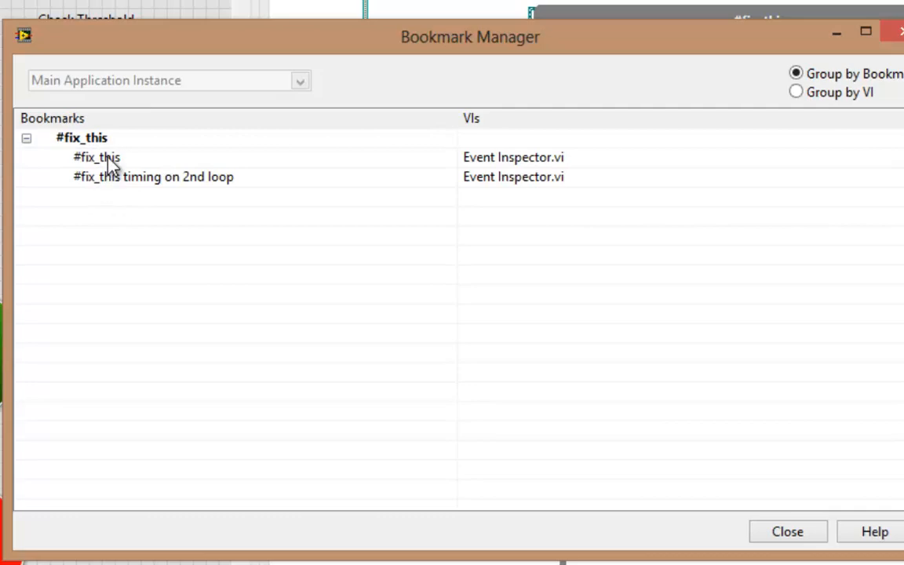
# Jump to the upper-loop '#fix_this' bookmark, then the 'timing on 2nd loop' bookmark.
pyautogui.doubleClick(97, 157)
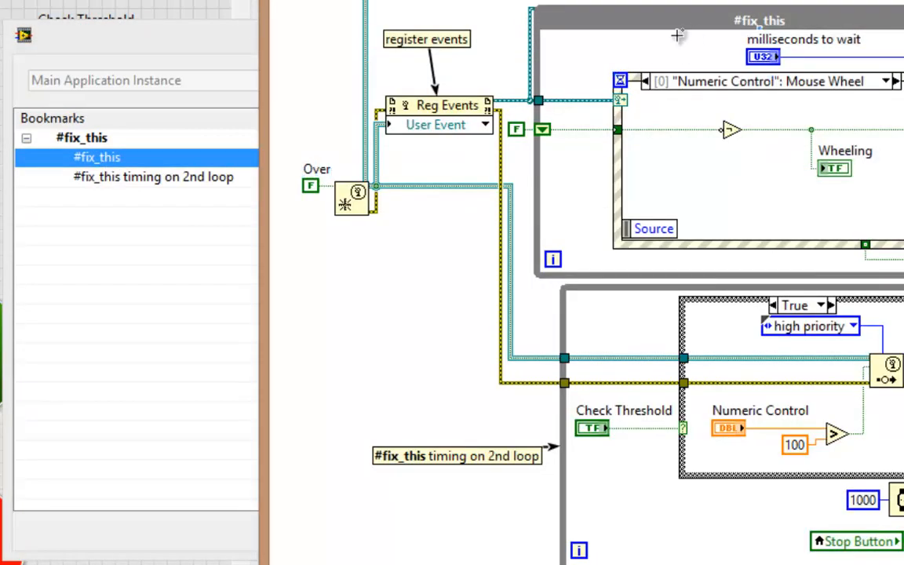
pyautogui.click(154, 177)
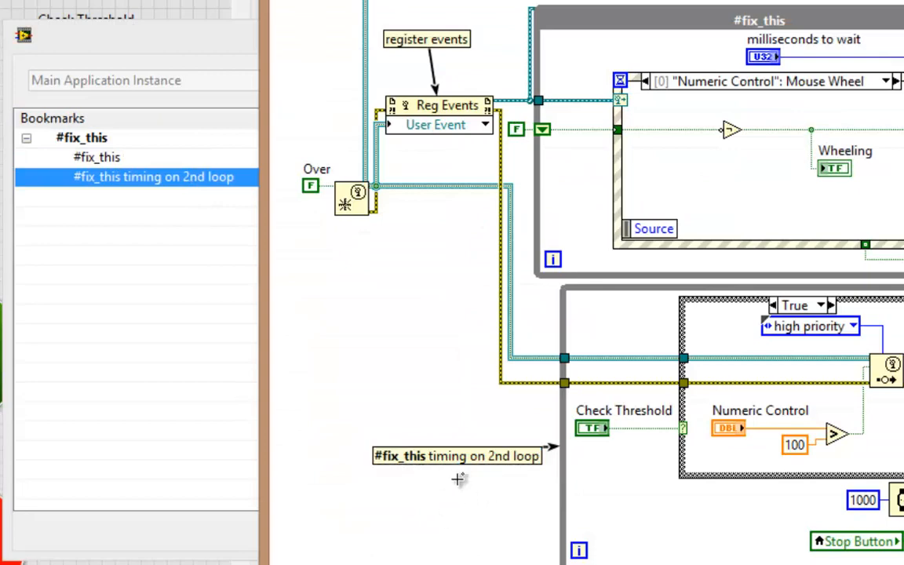
pyautogui.moveTo(492, 520)
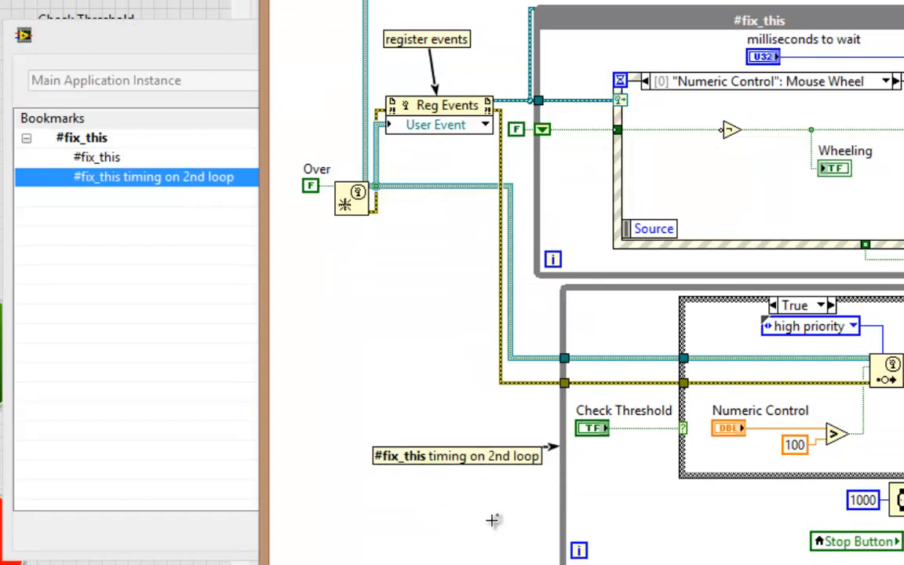